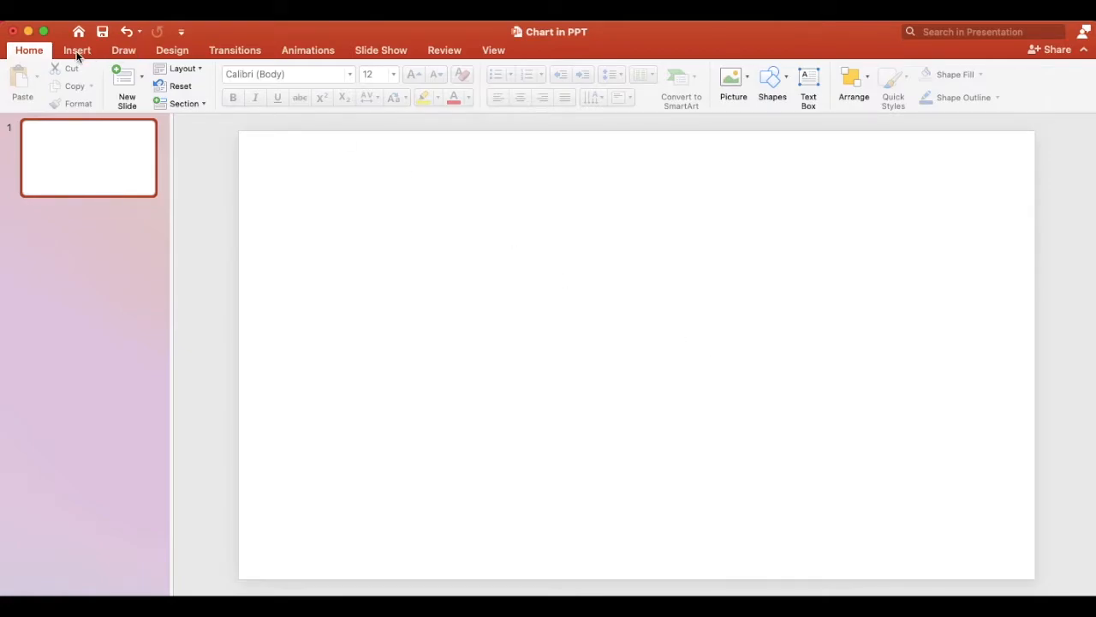
# Insert a 2-D clustered column chart with sample data on the blank slide.
pyautogui.click(77, 50)
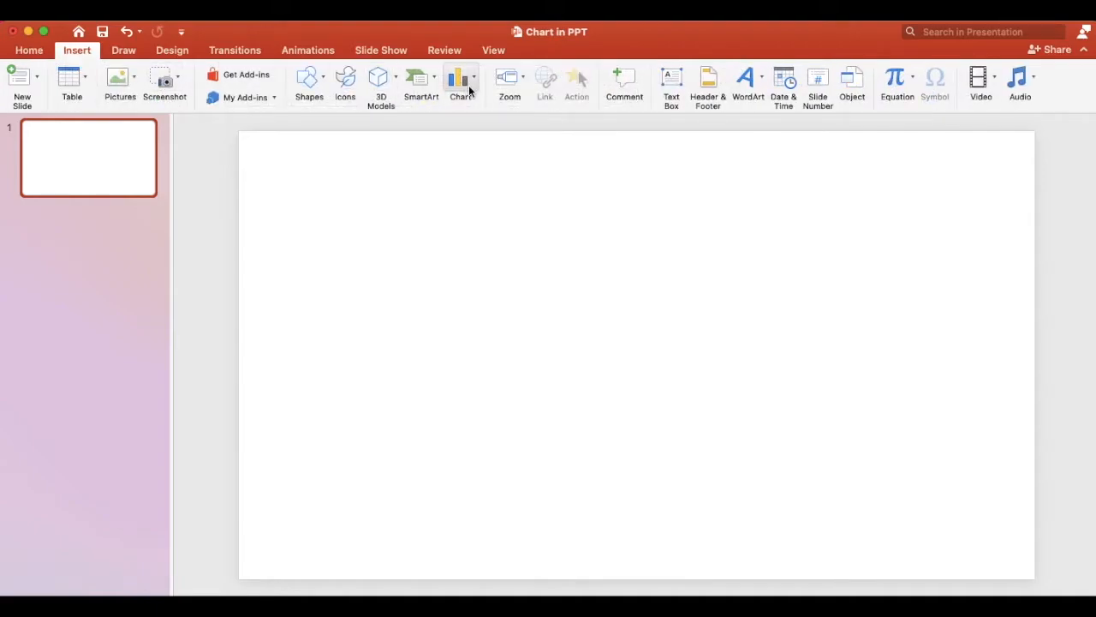
pyautogui.click(461, 81)
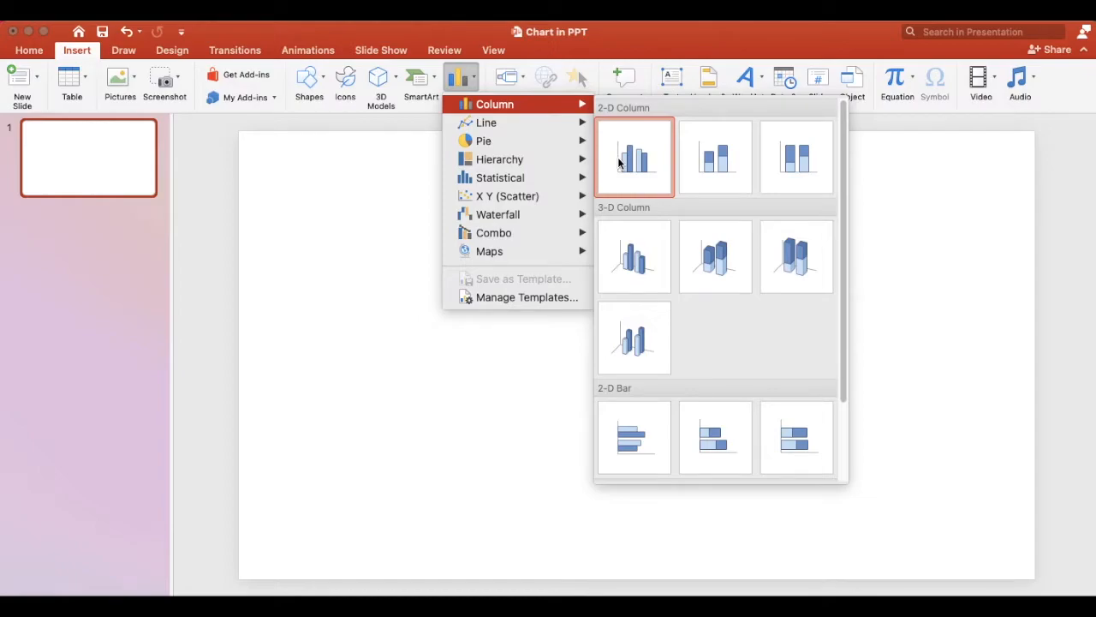
pyautogui.click(634, 156)
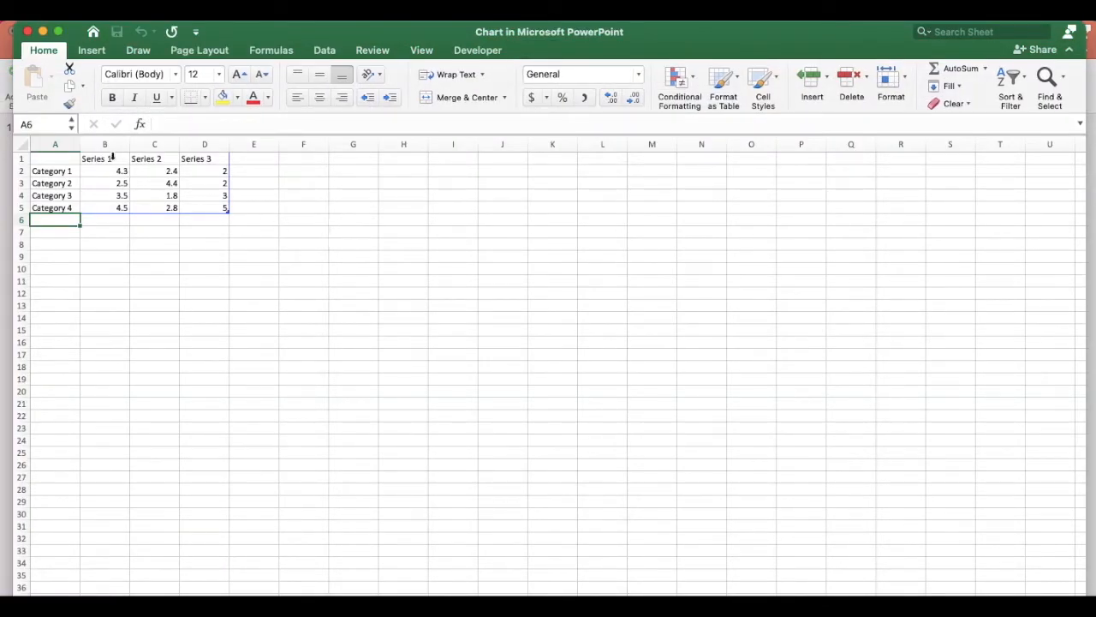
# Retype the first series heading in the data sheet as 'Product 1'.
pyautogui.write('Product 1')
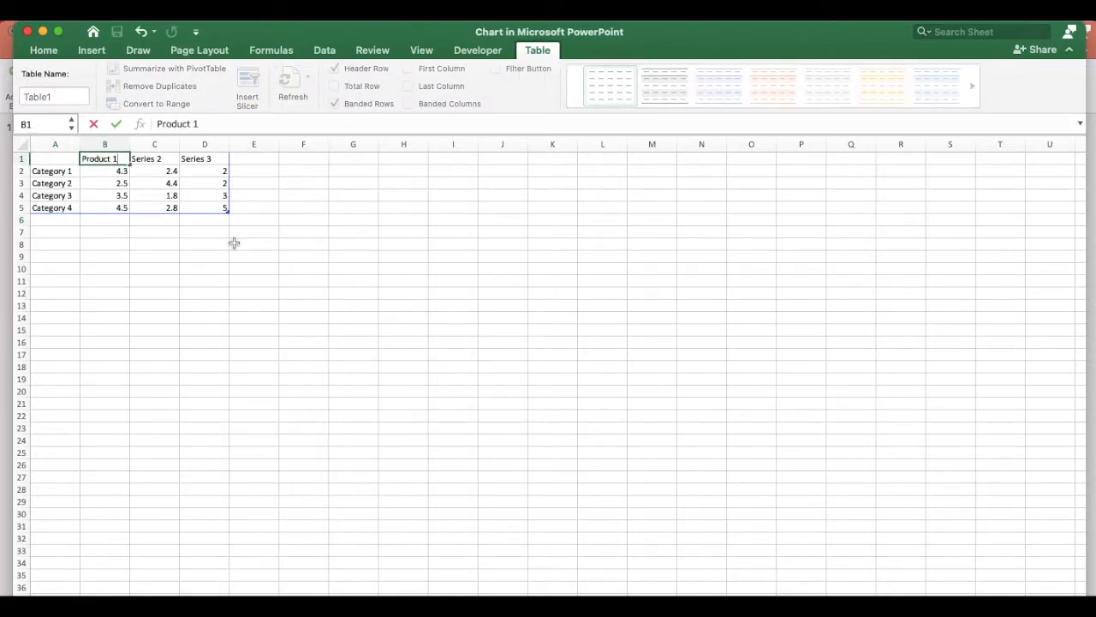
pyautogui.moveTo(215, 226)
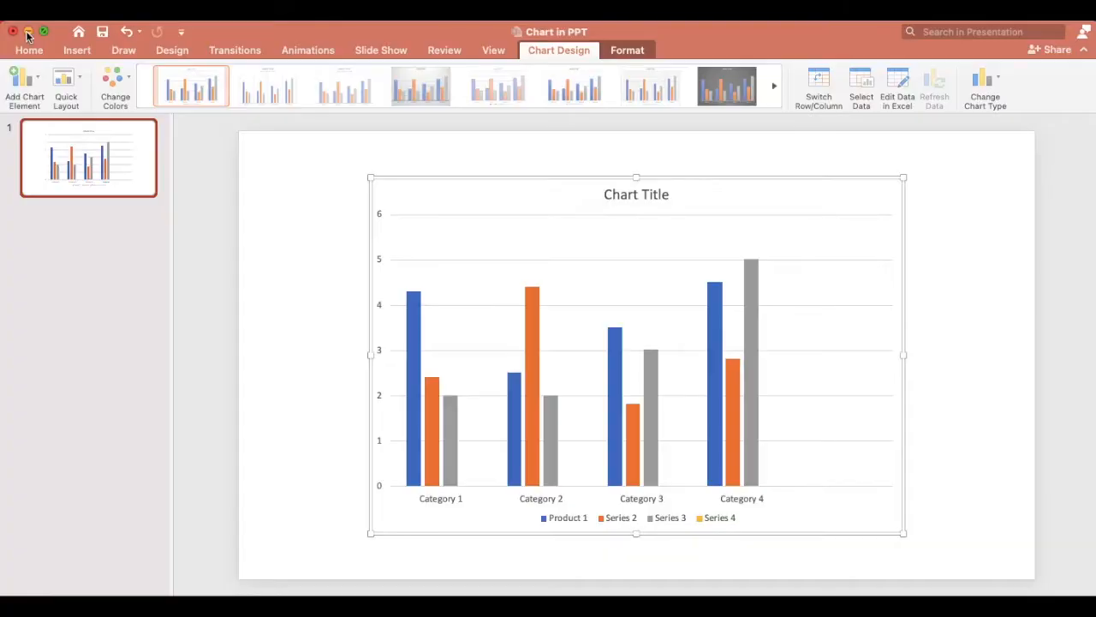
pyautogui.moveTo(356, 416)
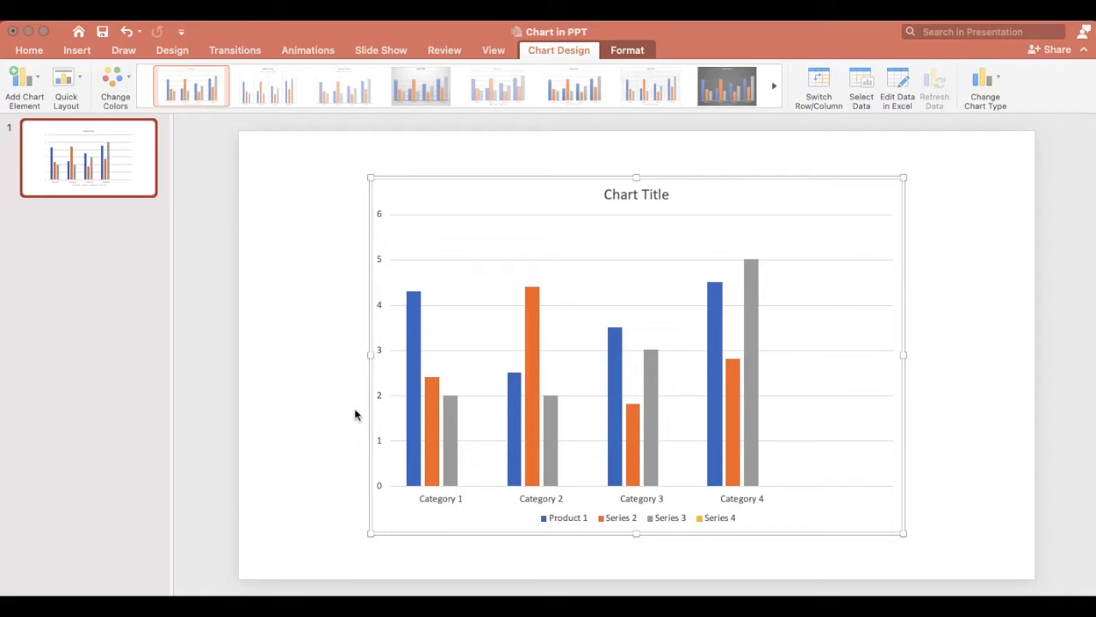
pyautogui.moveTo(671, 266)
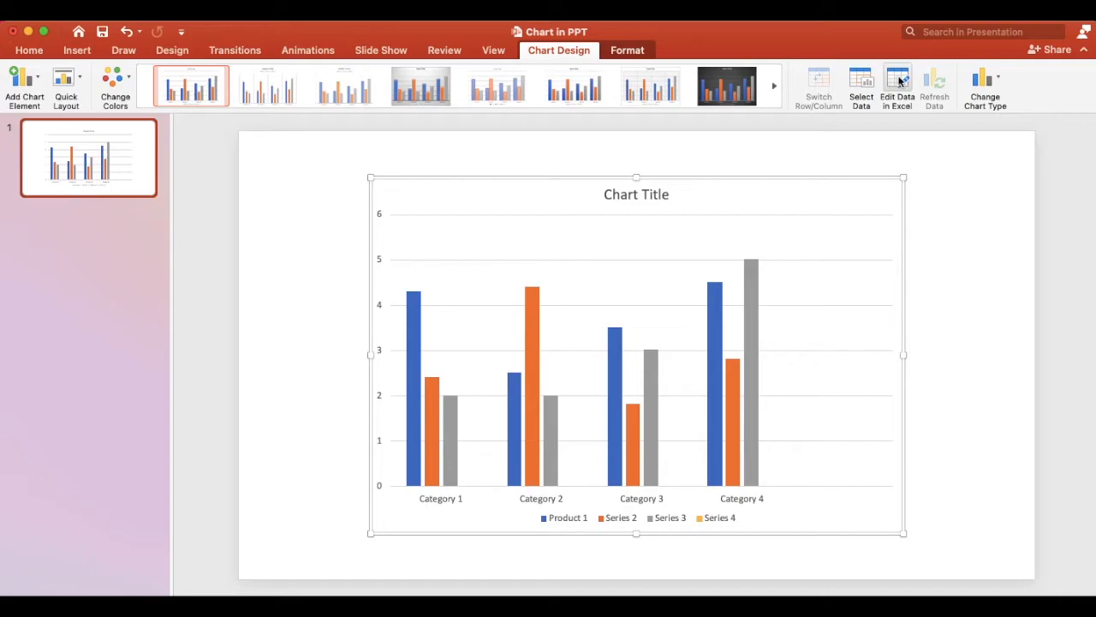
# Reopen the chart's data sheet in Excel via Edit Data.
pyautogui.click(898, 86)
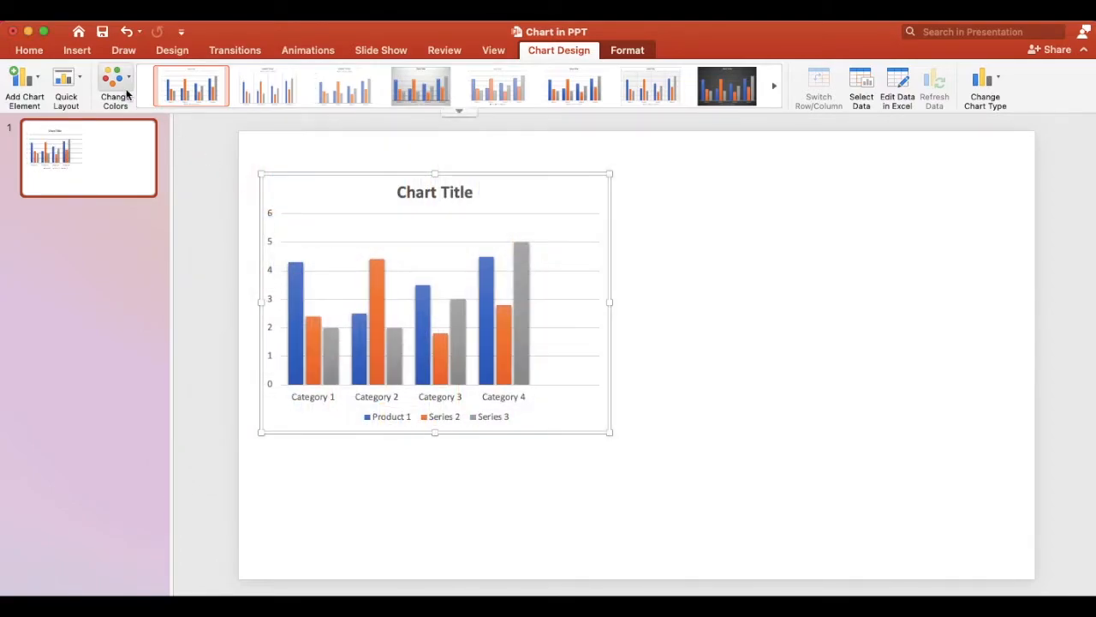
# Apply a blue color palette, retitle the chart 'Chart', and use a right-legend layout.
pyautogui.click(726, 85)
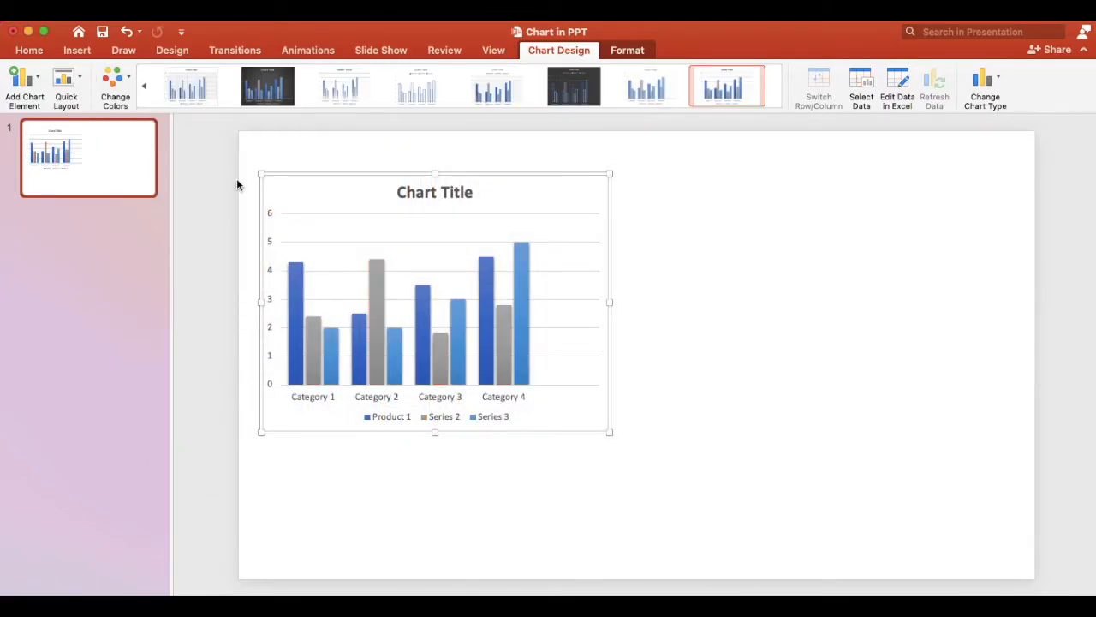
pyautogui.click(435, 191)
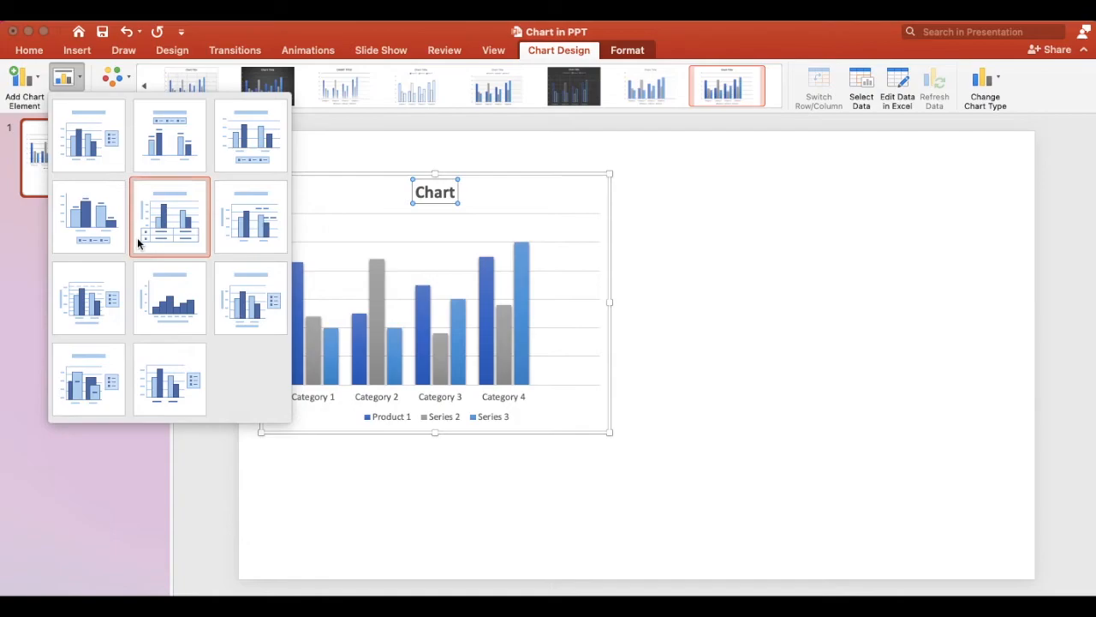
pyautogui.click(24, 81)
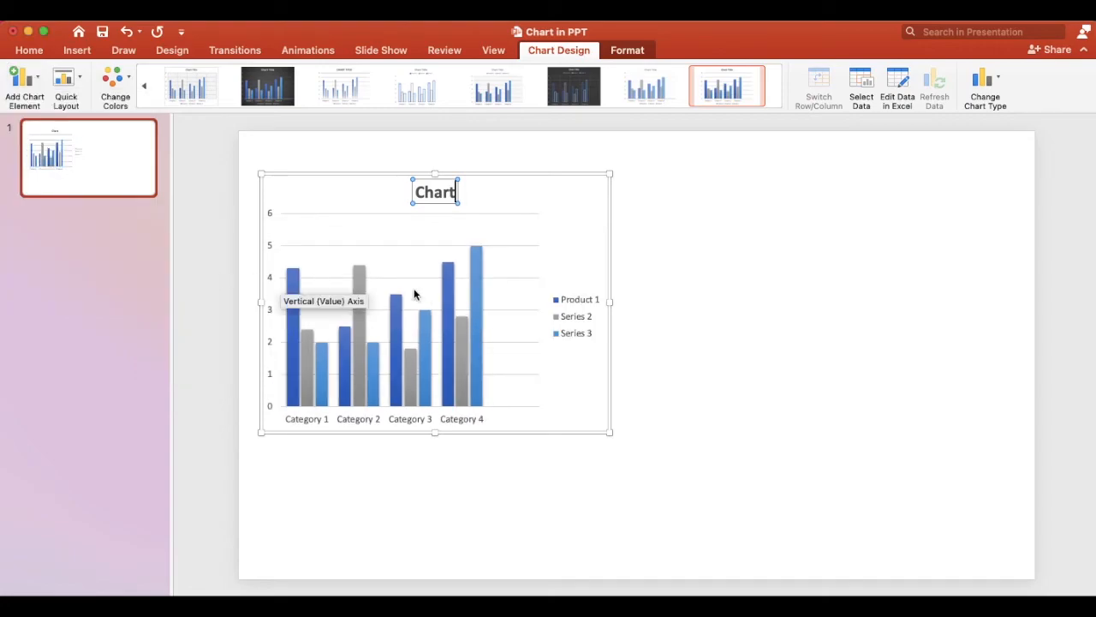
pyautogui.click(627, 49)
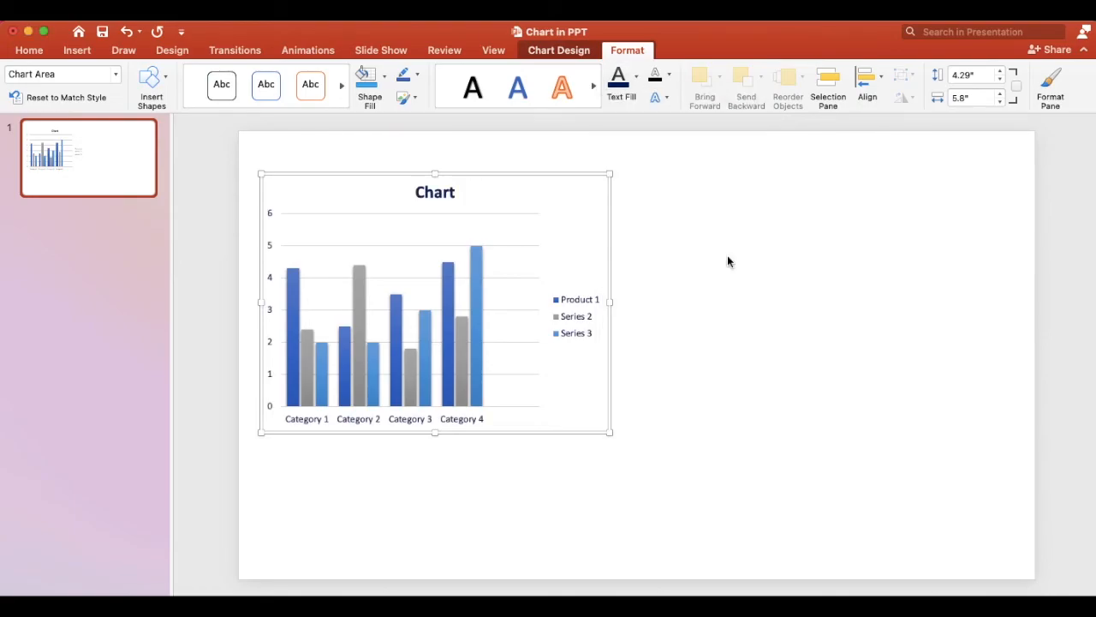
# Fill the chart area light blue and the plot area a brighter blue.
pyautogui.click(385, 75)
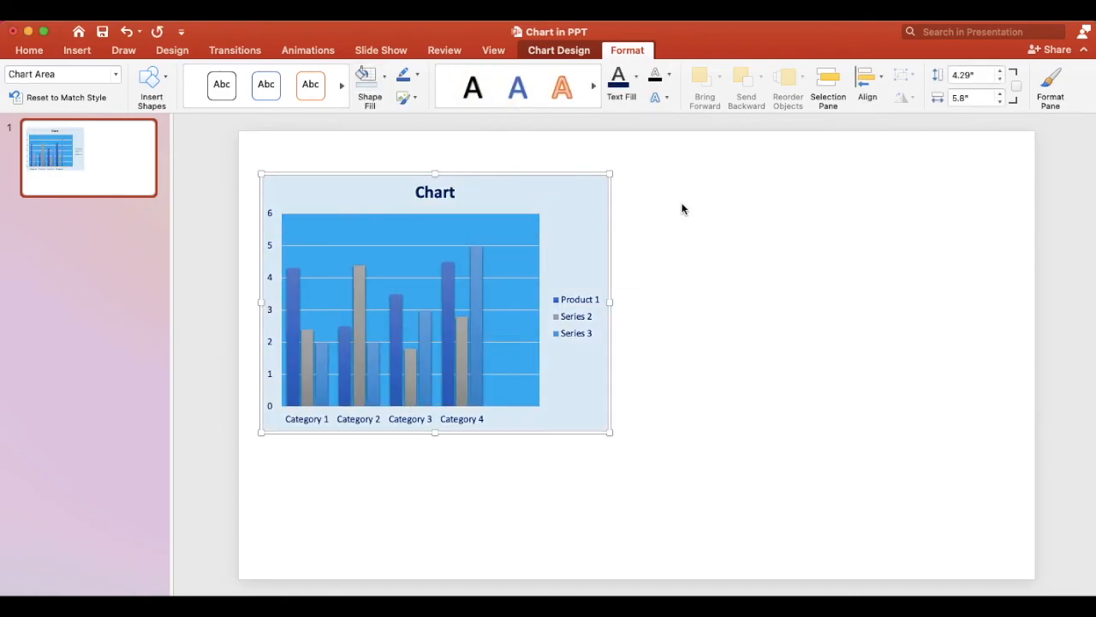
pyautogui.moveTo(700, 214)
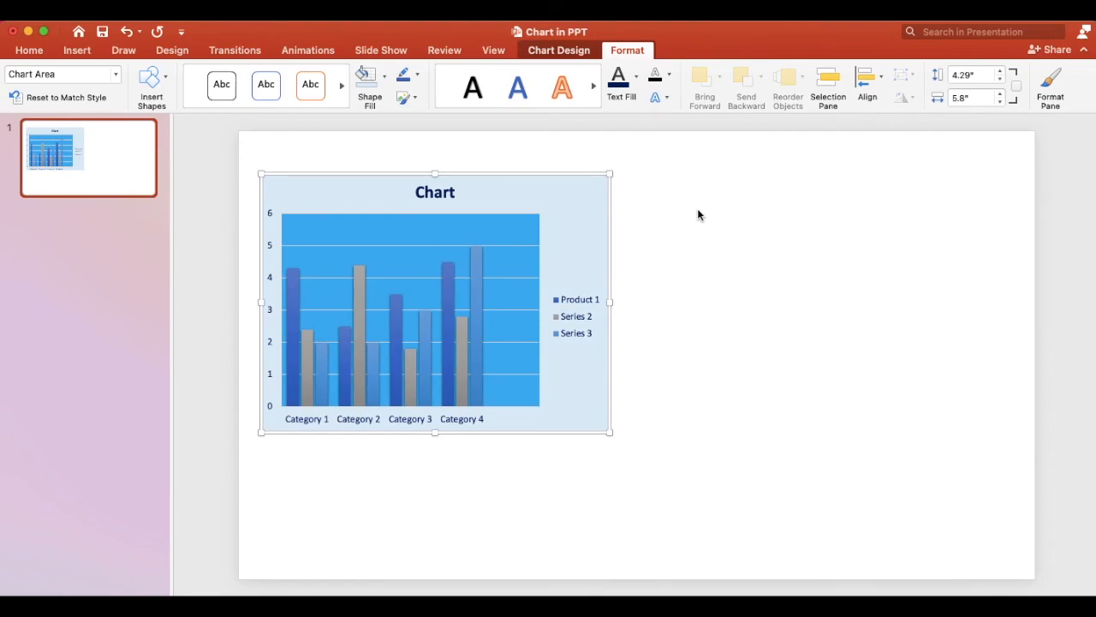